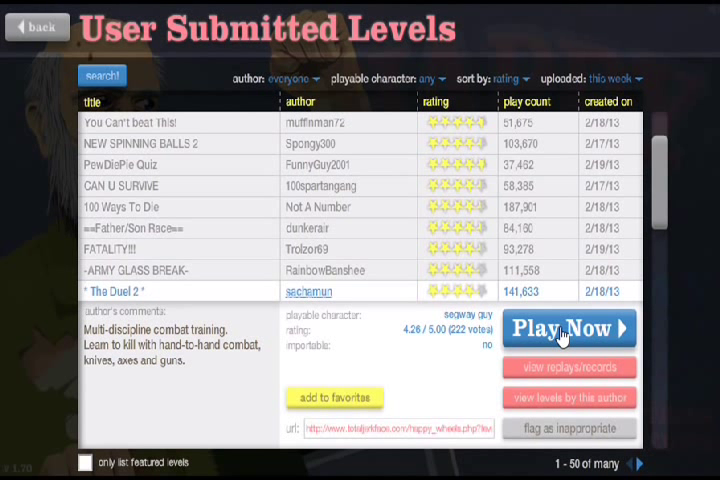
# Step: Play The Duel 2, then exit to the menu from the pause menu
pyautogui.click(568, 328)
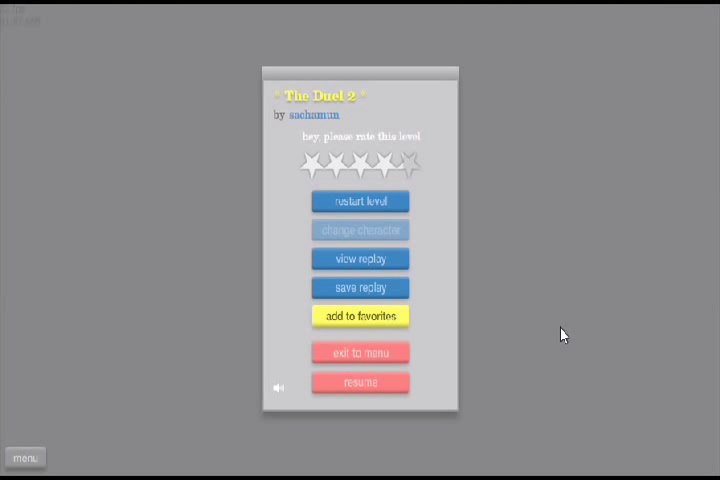
pyautogui.click(360, 352)
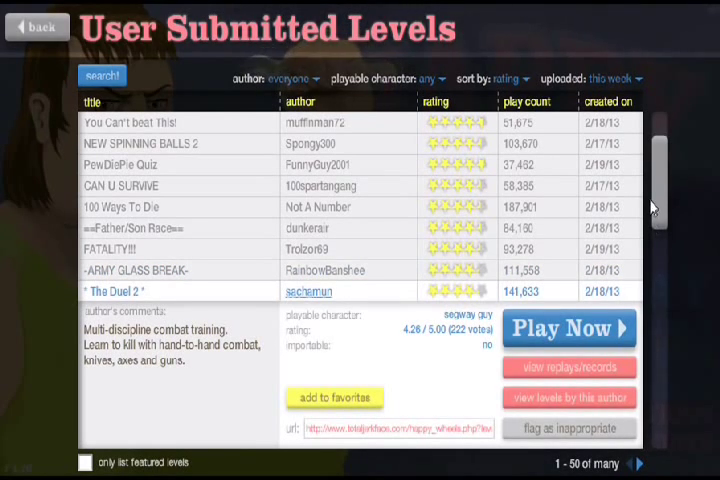
# Step: Select FATALITY!!! by Trolzor69 and play it to a 3.93-second victory
pyautogui.scroll(-3)
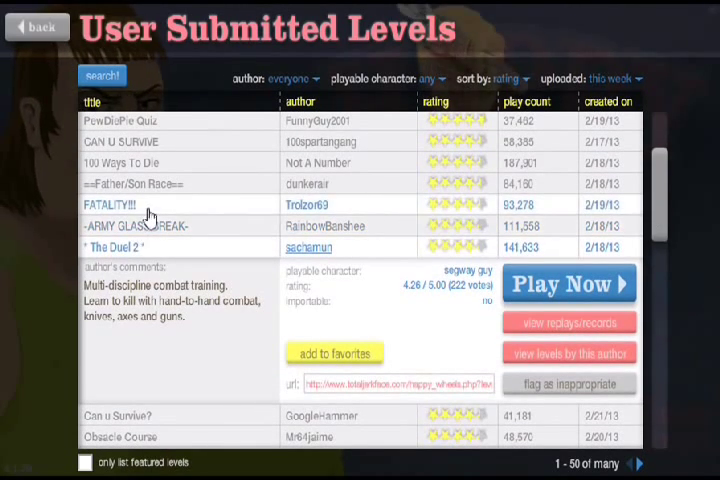
pyautogui.click(135, 204)
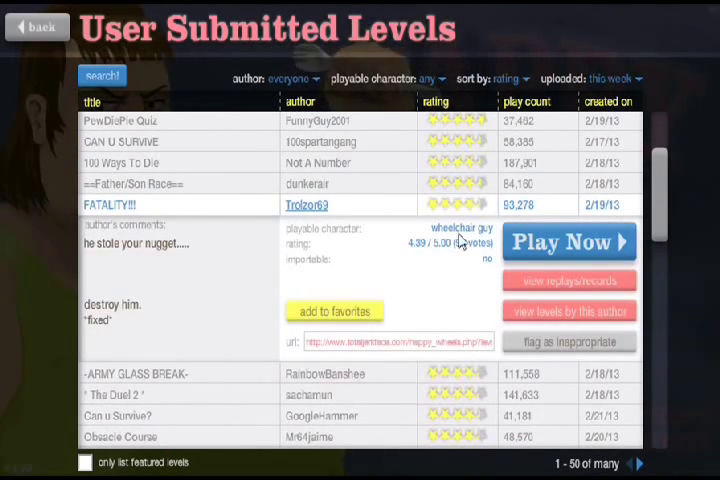
pyautogui.click(567, 242)
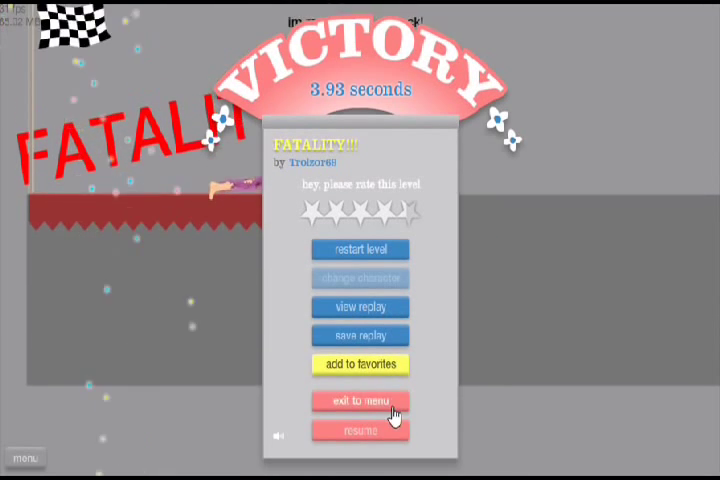
# Step: Exit FATALITY!!! to the menu and select BEST ROPE SWING EVER by SwaggiCat
pyautogui.click(359, 401)
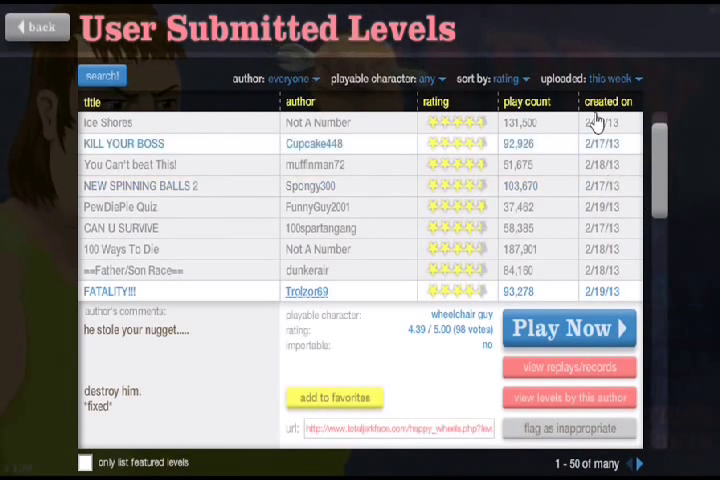
pyautogui.scroll(-3)
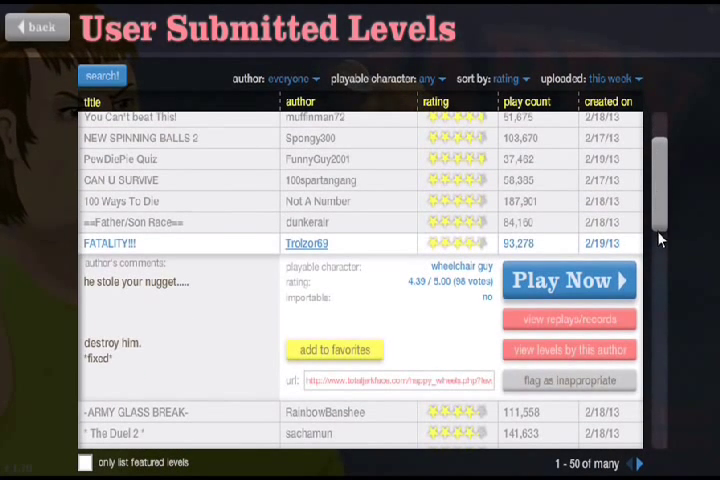
pyautogui.scroll(-3)
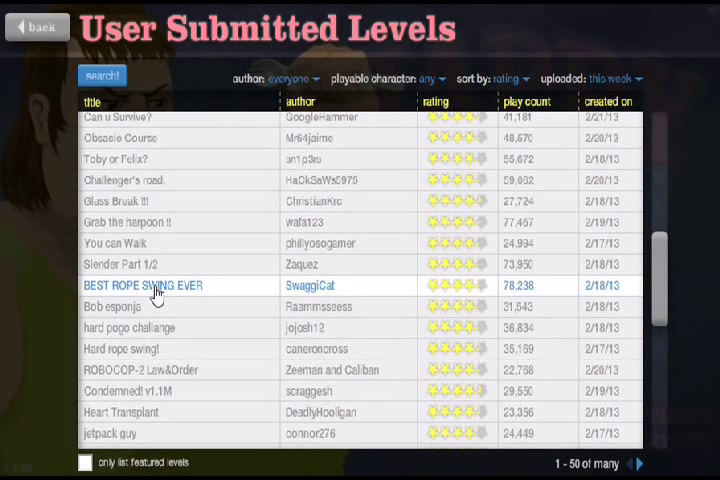
pyautogui.click(142, 285)
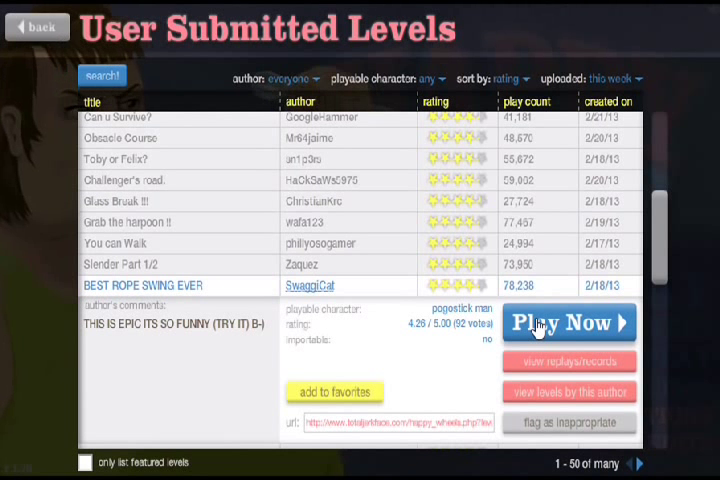
pyautogui.moveTo(361, 315)
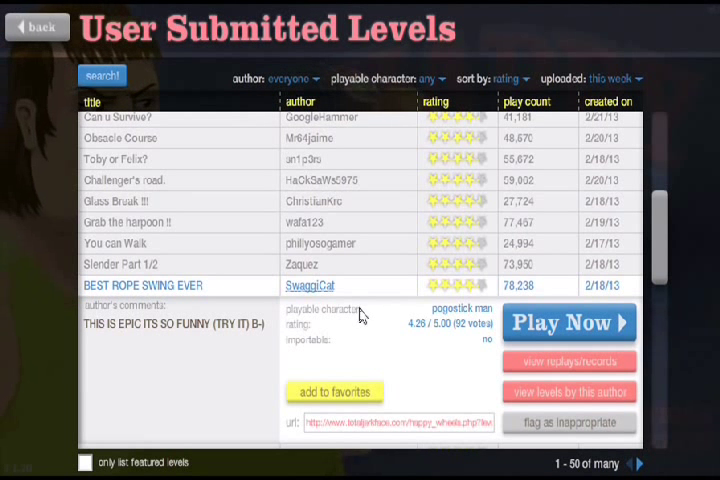
# Step: Play BEST ROPE SWING EVER, then exit to the menu from the pause menu
pyautogui.click(568, 322)
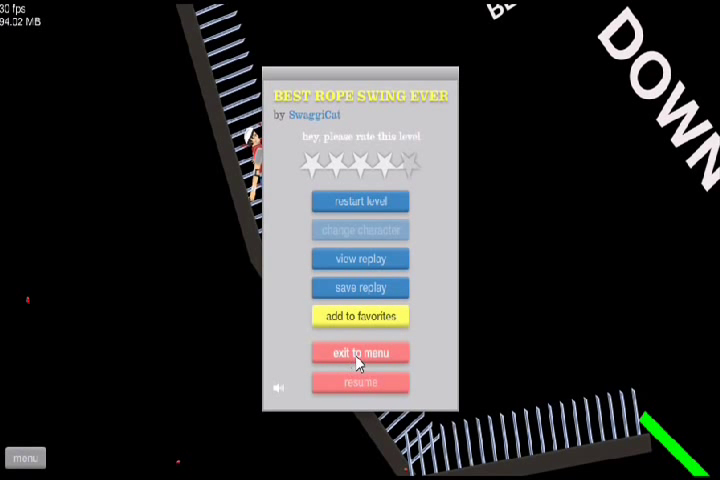
pyautogui.click(360, 352)
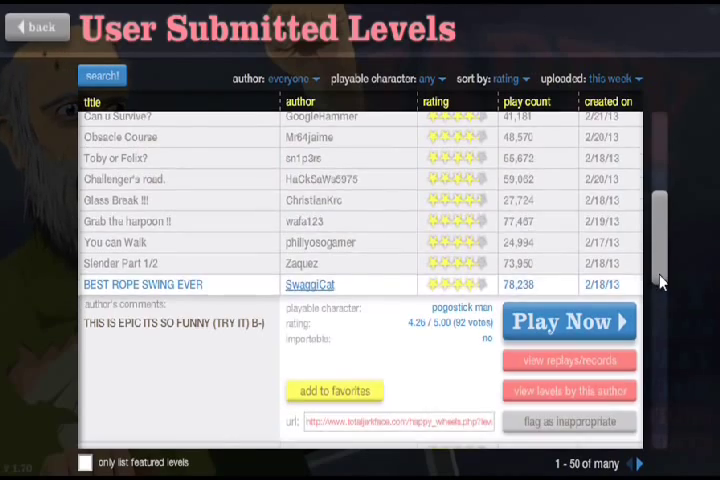
# Step: Scroll down and select *Awesome Sword Throw by DredScott
pyautogui.scroll(-3)
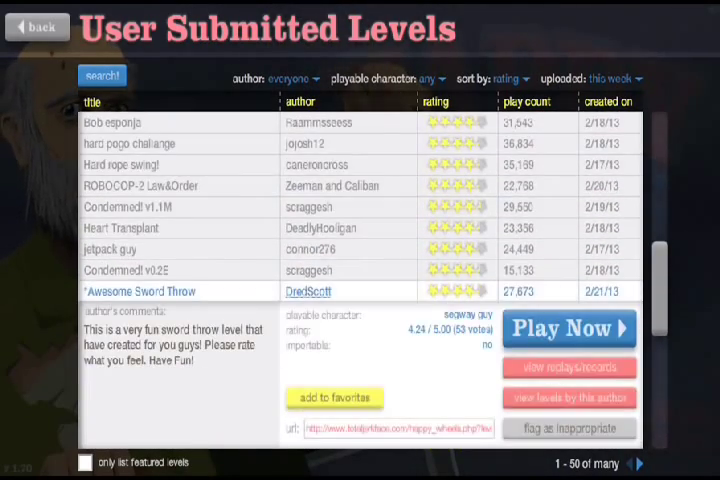
pyautogui.click(568, 328)
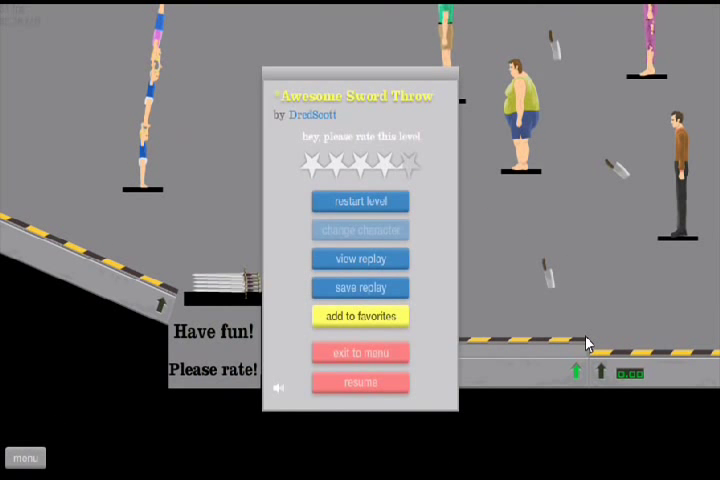
# Step: Resume and play Awesome Sword Throw, then exit to the menu
pyautogui.click(360, 382)
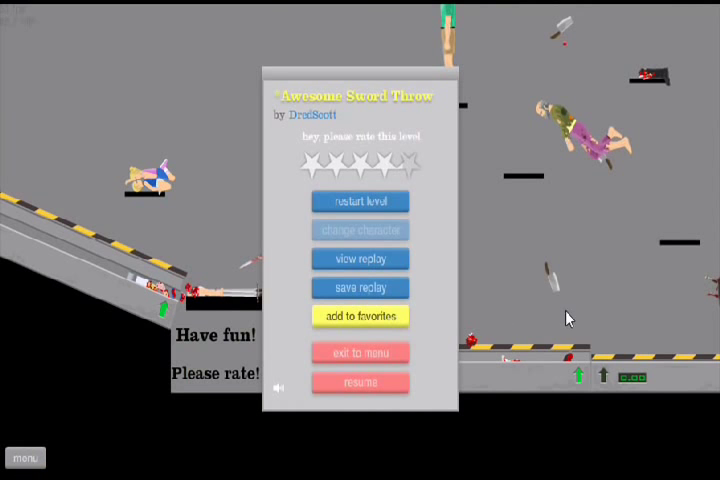
pyautogui.click(360, 352)
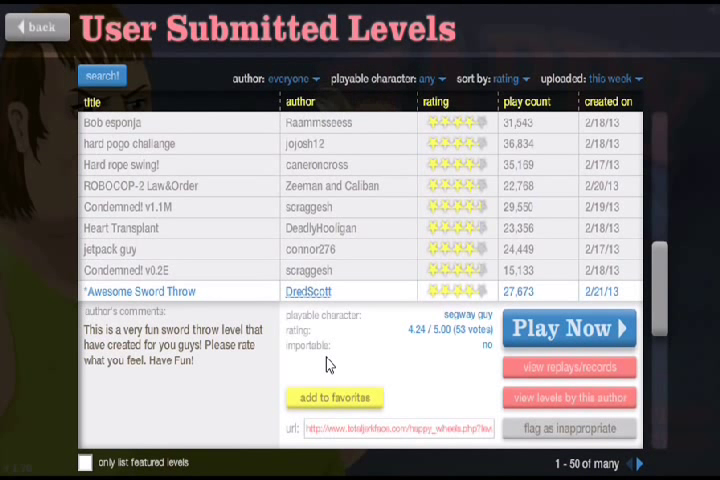
pyautogui.moveTo(150, 249)
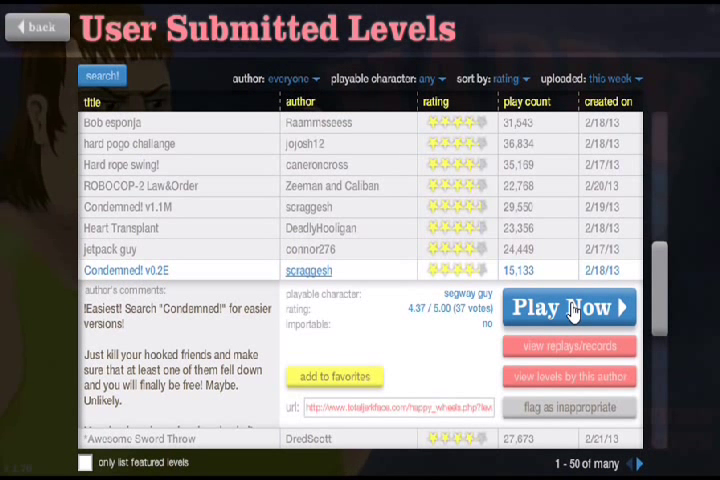
# Step: Start playing Condemned! v0.2E by scraggesh
pyautogui.click(568, 308)
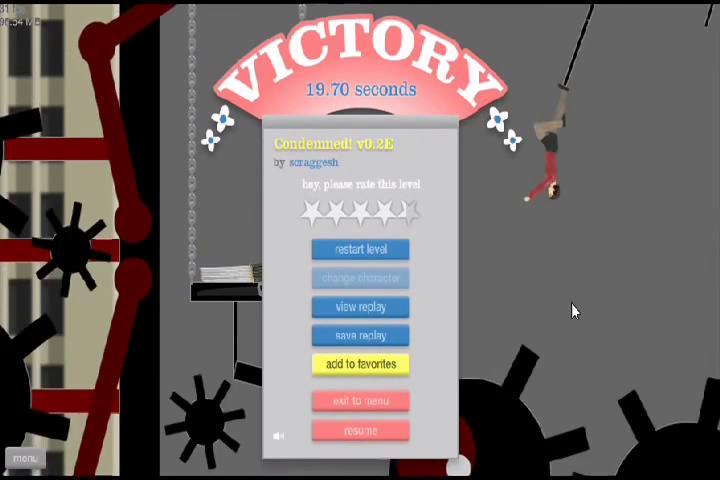
# Step: Finish Condemned! v0.2E in 19.70 seconds and bring up the in-level menu
pyautogui.click(408, 210)
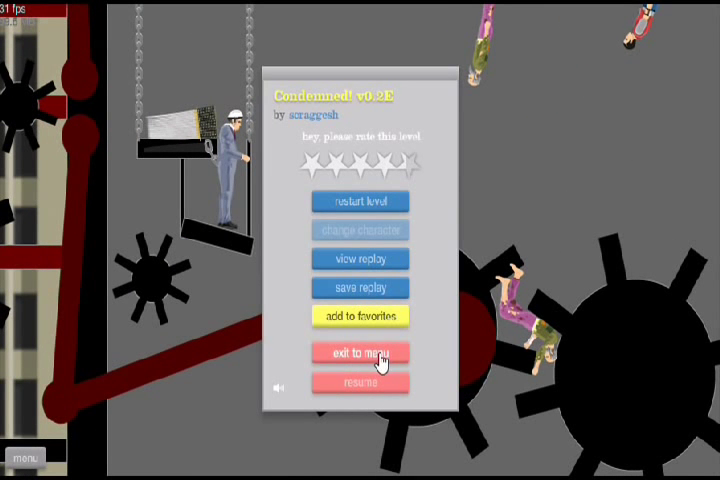
# Step: Exit Condemned! v0.2E and advance past '1 - 50 of many' to the next levels page
pyautogui.click(359, 352)
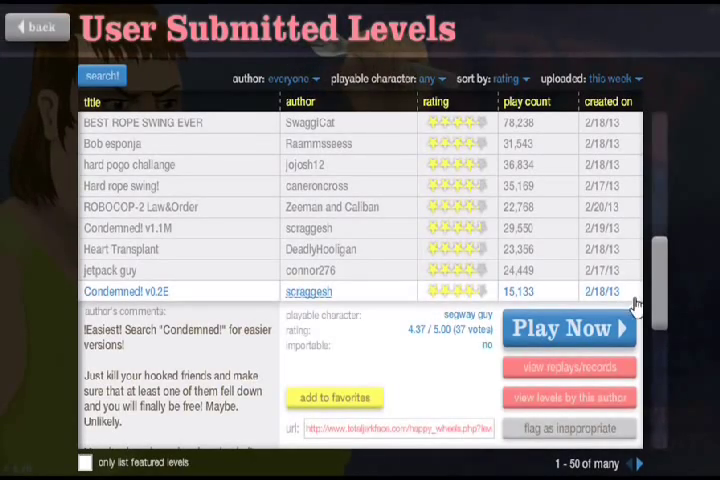
pyautogui.scroll(-3)
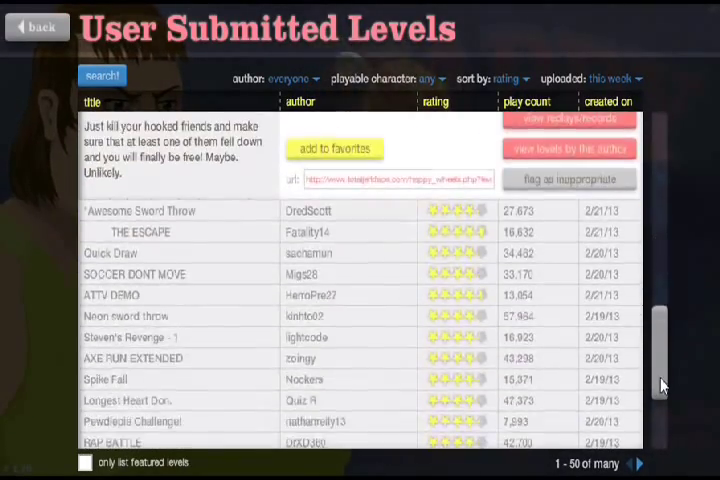
pyautogui.scroll(-3)
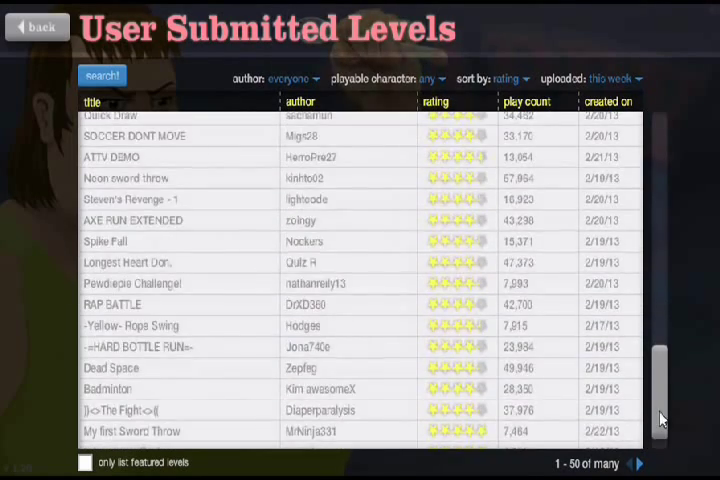
pyautogui.scroll(-3)
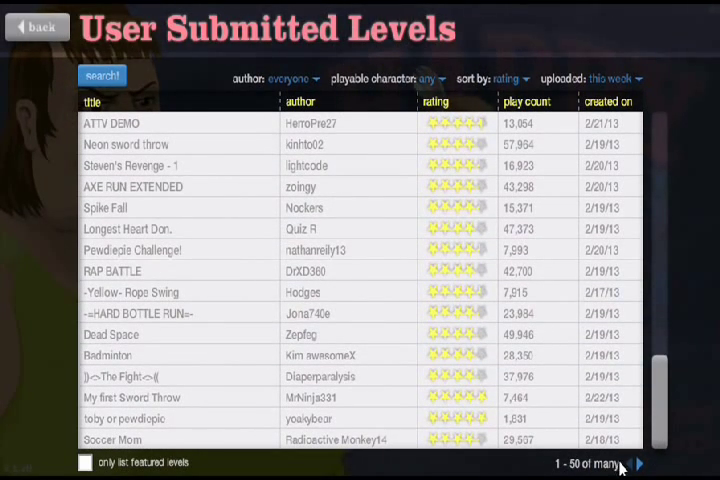
pyautogui.click(637, 464)
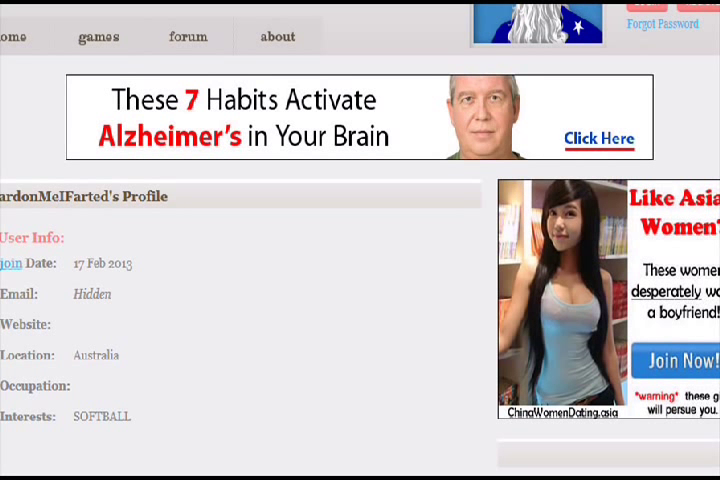
# Step: Browse the author's profile, then start the GLASS BREAK!!! ;P level
pyautogui.scroll(-3)
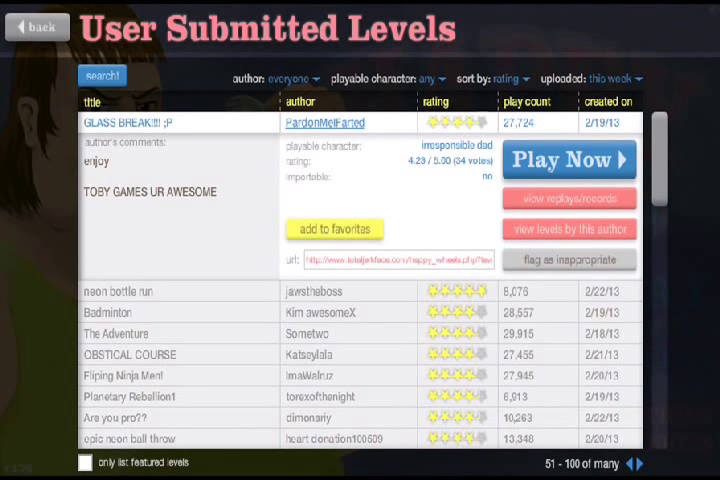
pyautogui.click(568, 159)
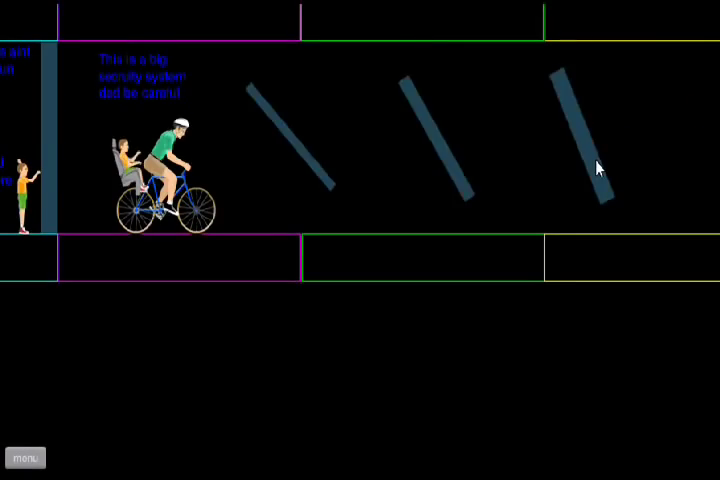